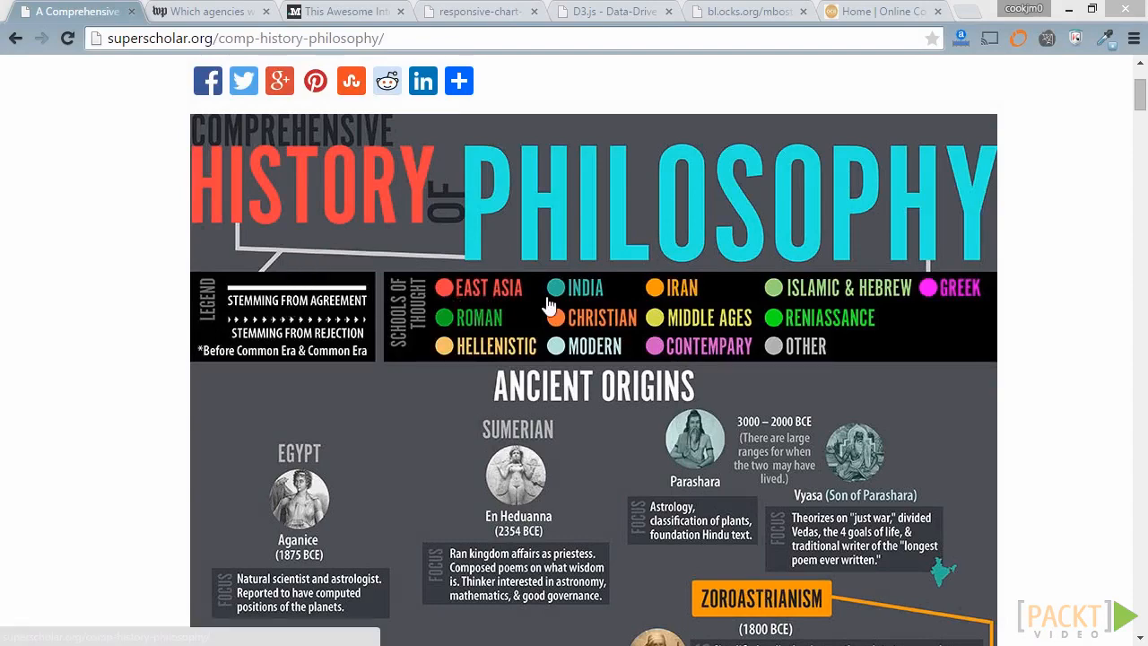
mouse_move(598, 269)
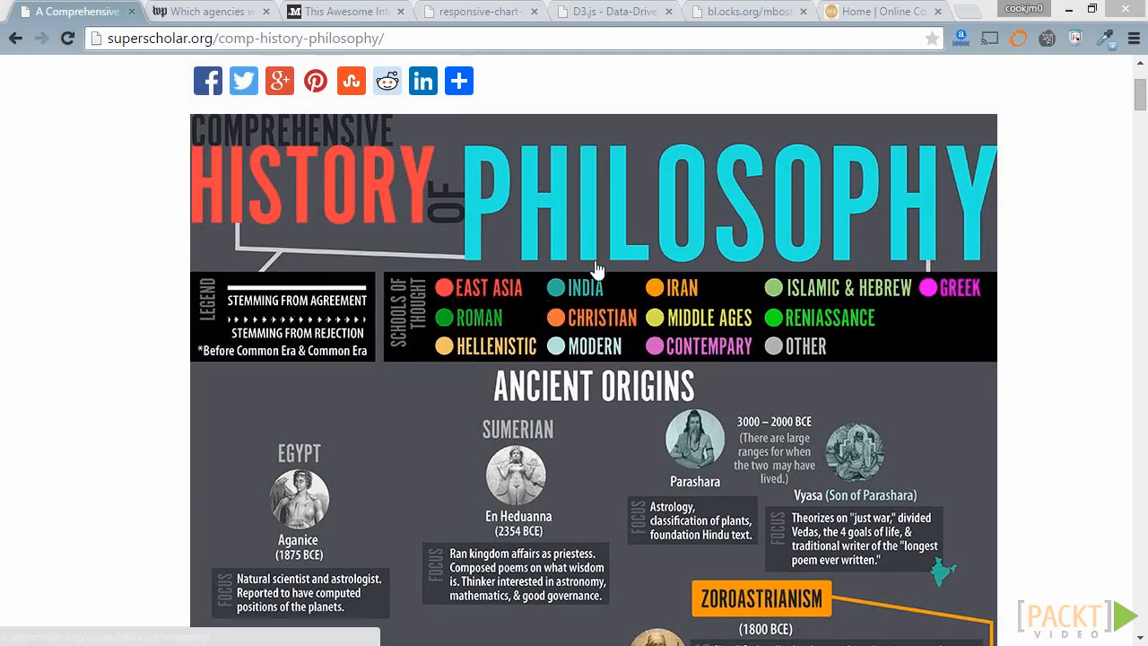
- Scroll the philosophy infographic and the federal agency graphic, then bring up the Scoring Africa map
scroll("down", 3)
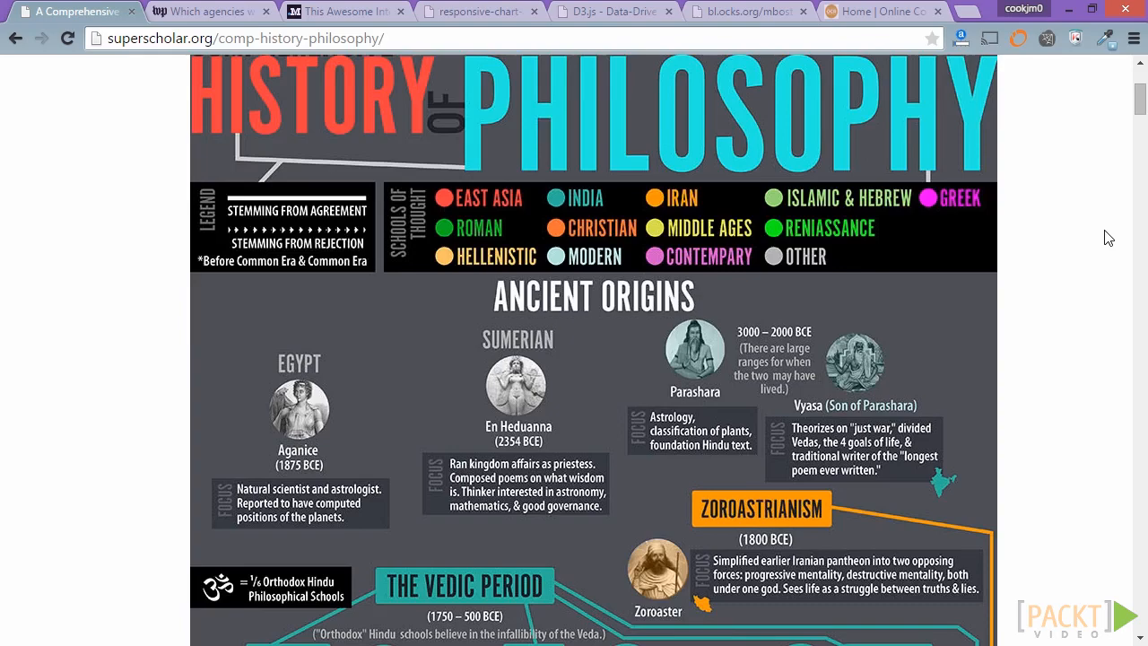
left_click(210, 11)
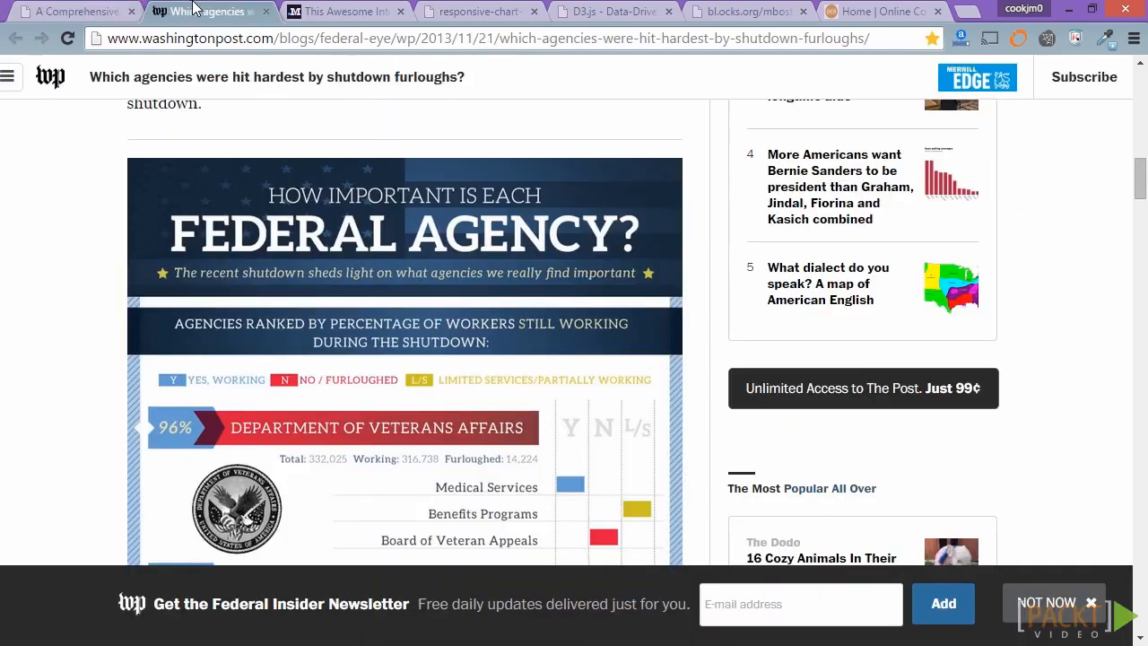
scroll("down", 3)
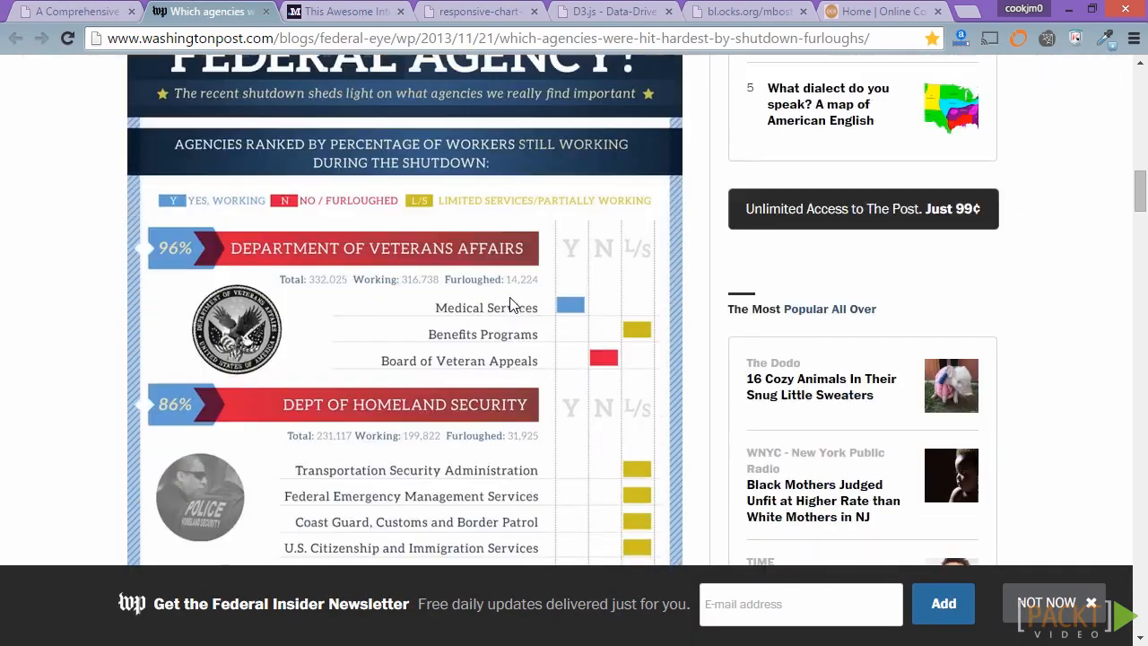
scroll("up", 3)
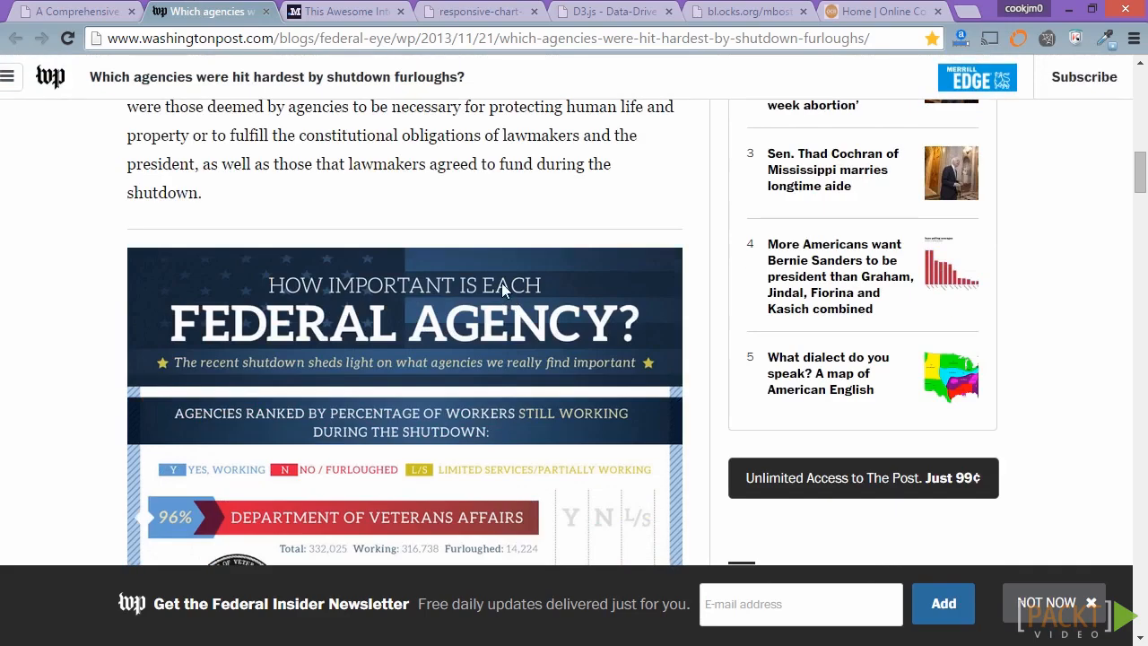
left_click(345, 11)
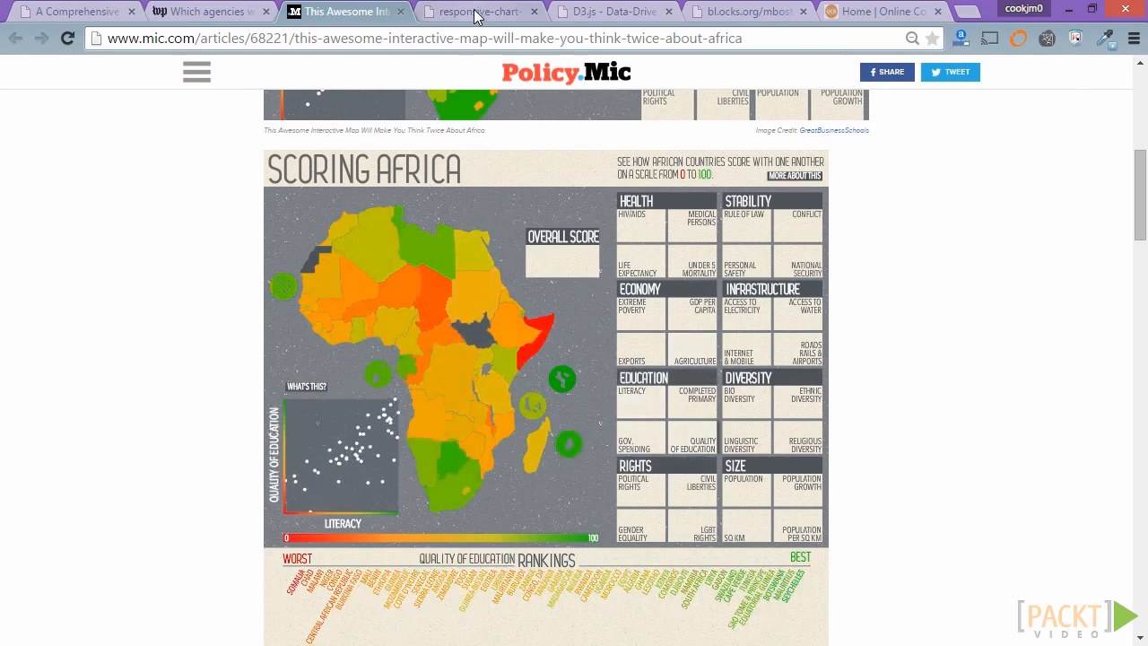
- Switch to the NPR animated Pell Grant chart page
left_click(480, 11)
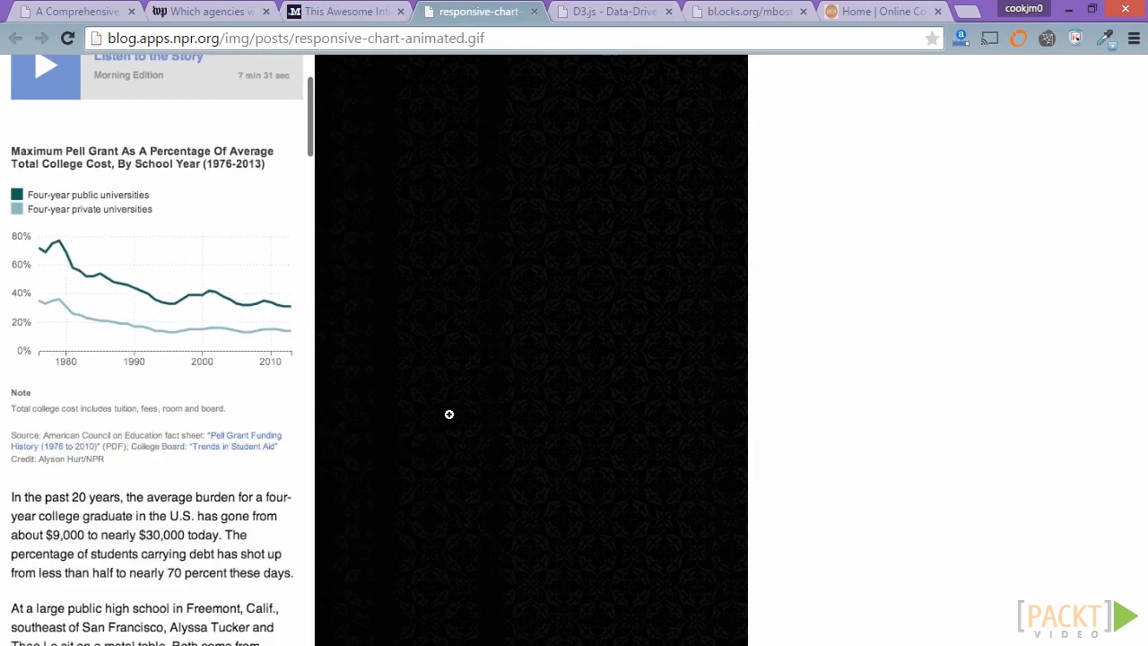
mouse_move(99, 214)
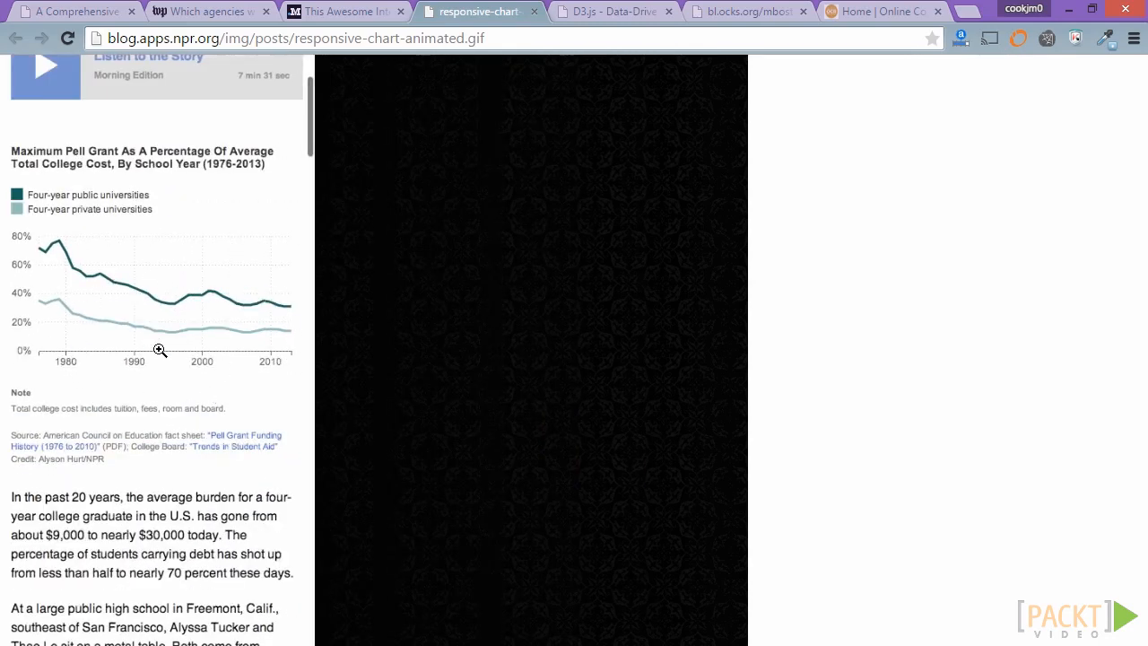
mouse_move(631, 113)
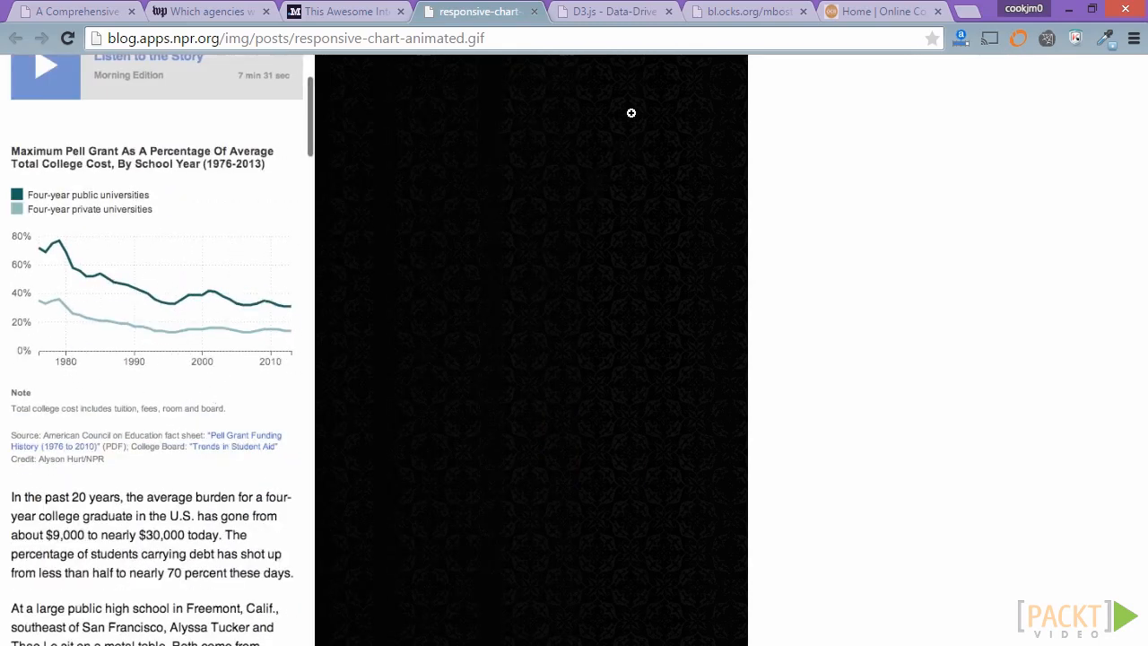
- Open the Massachusetts Senate election example from the D3.js gallery and scroll to its scatter plots
left_click(615, 11)
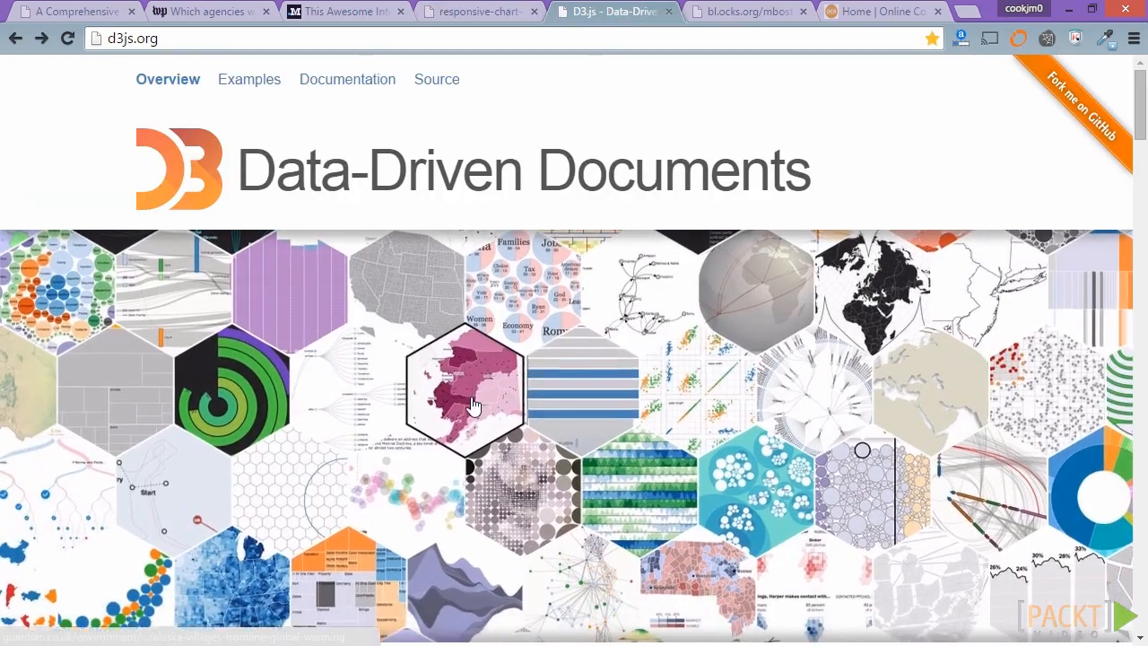
scroll("down", 3)
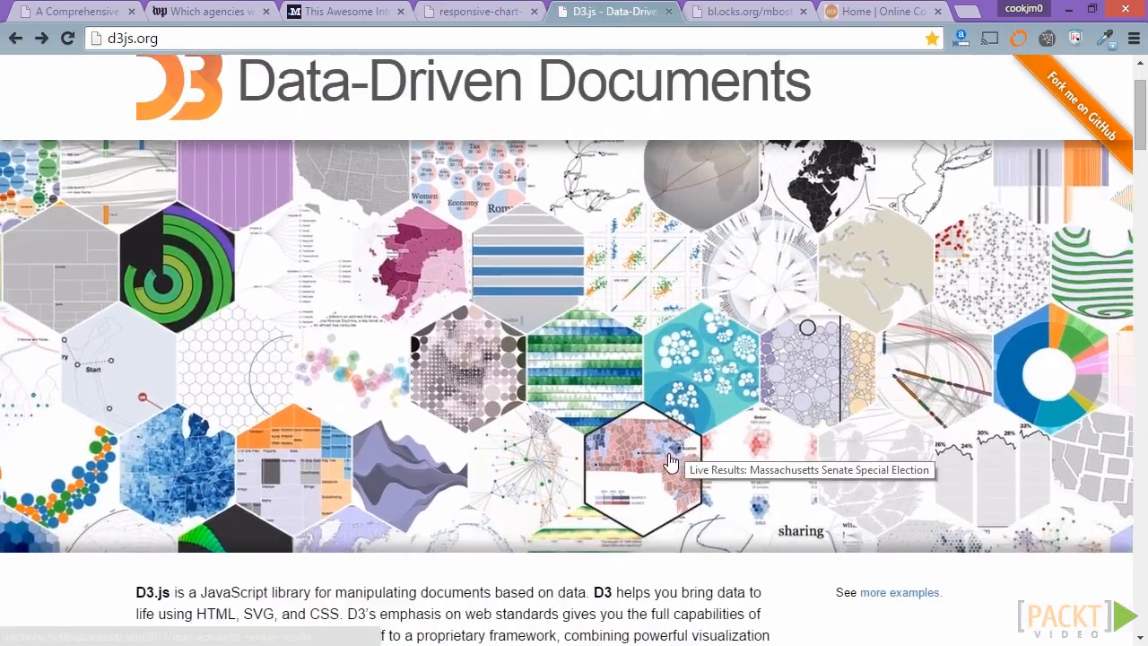
left_click(642, 466)
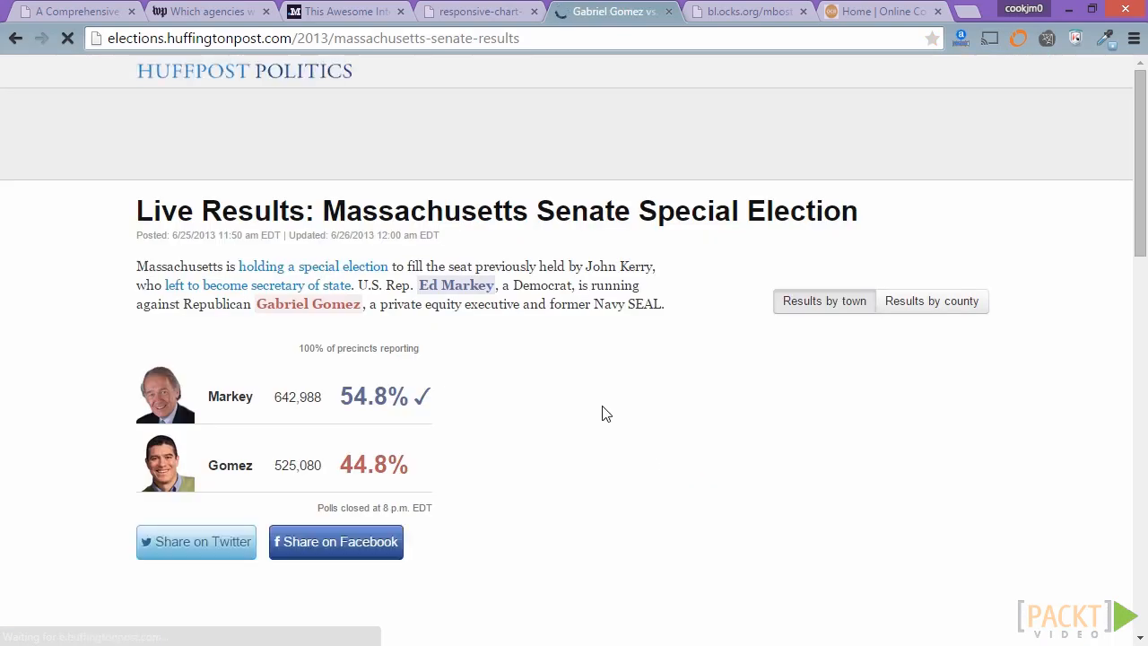
scroll("down", 3)
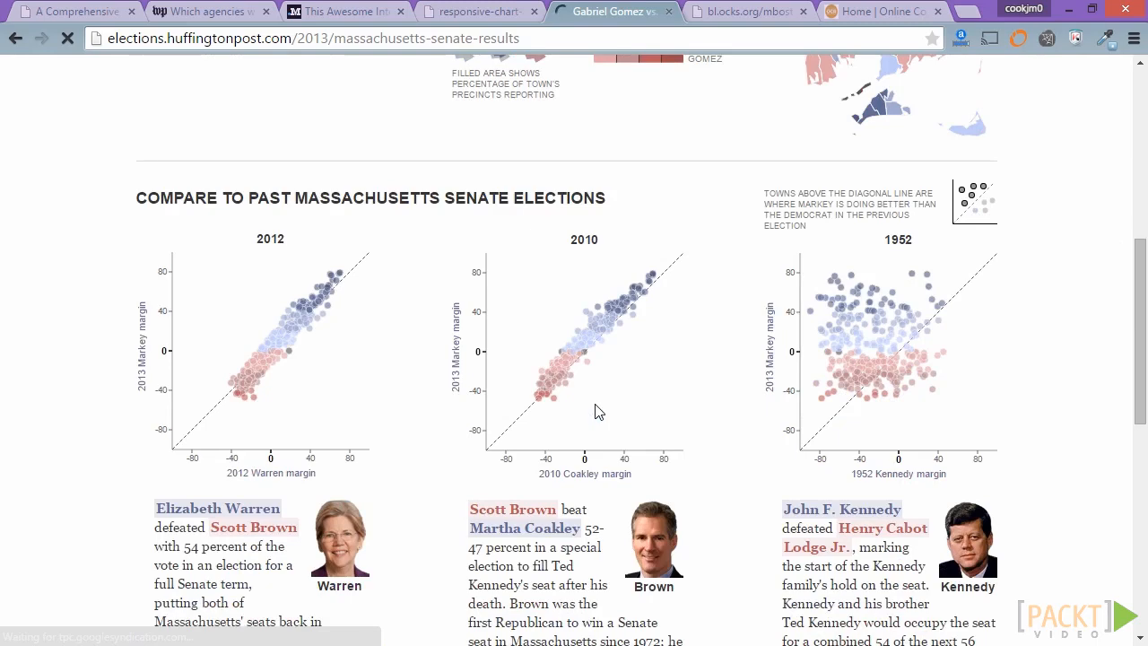
- Scroll the Online Course Report site down to the 'What do you want to study?' form
left_click(884, 11)
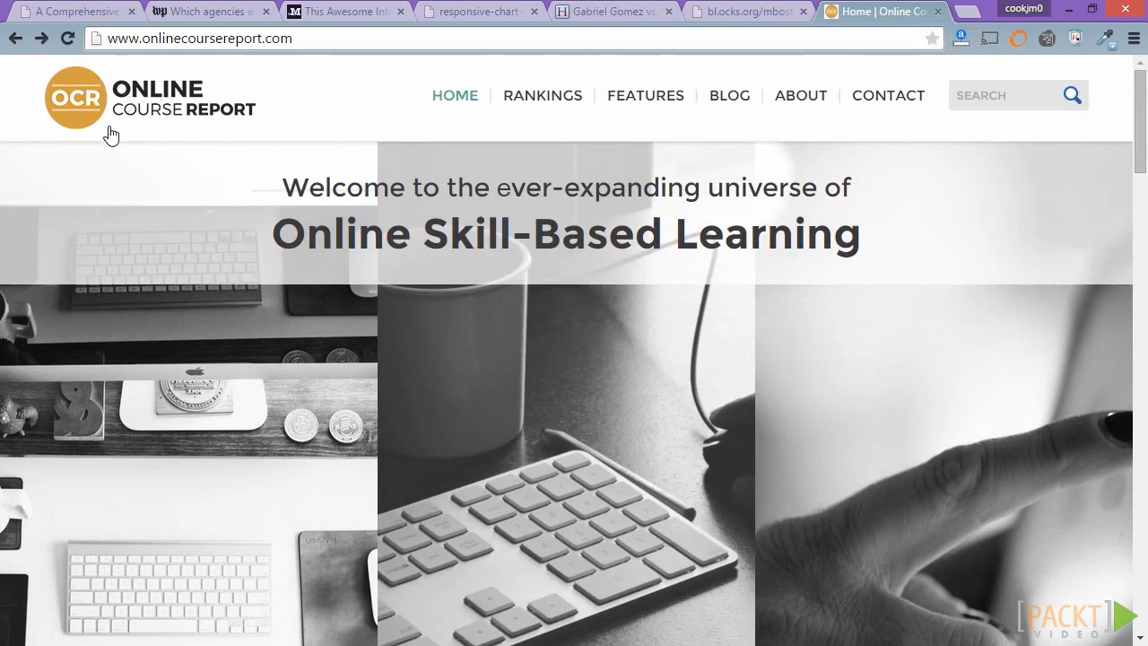
mouse_move(366, 109)
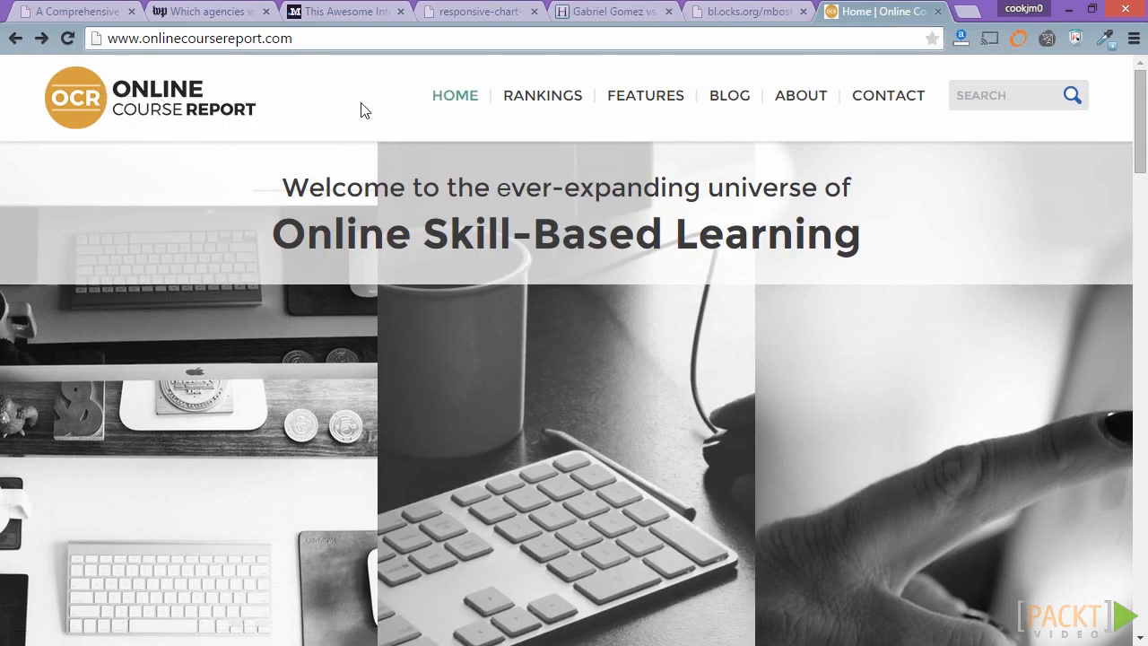
scroll("down", 3)
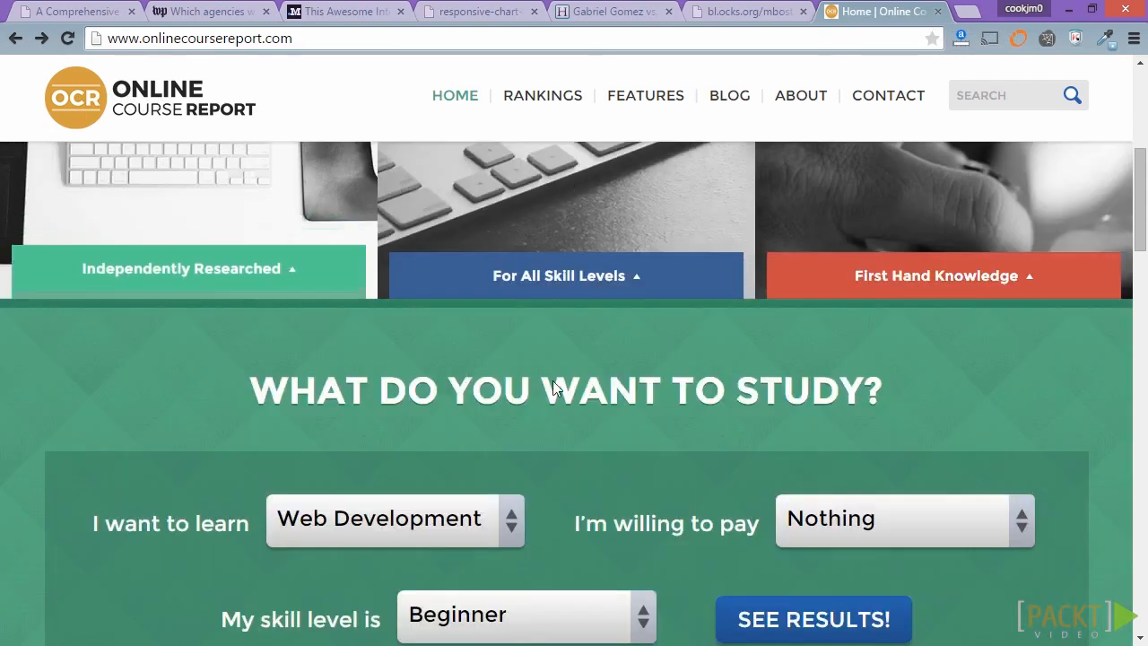
scroll("down", 3)
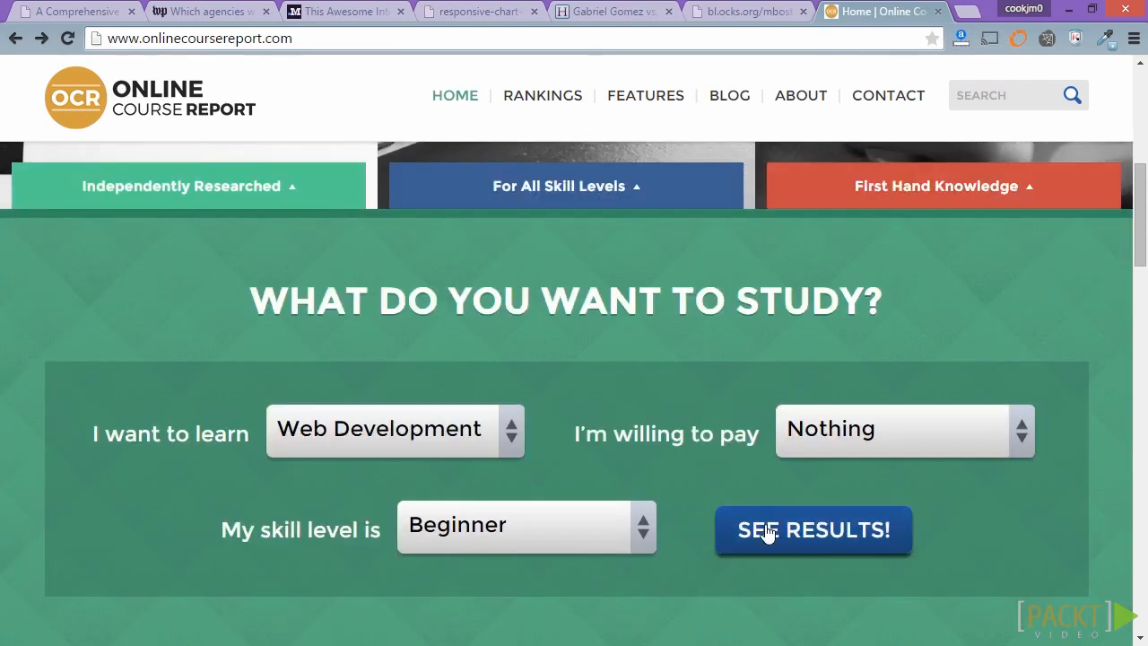
- Show results for free beginner web development courses and scroll through the course table
left_click(812, 529)
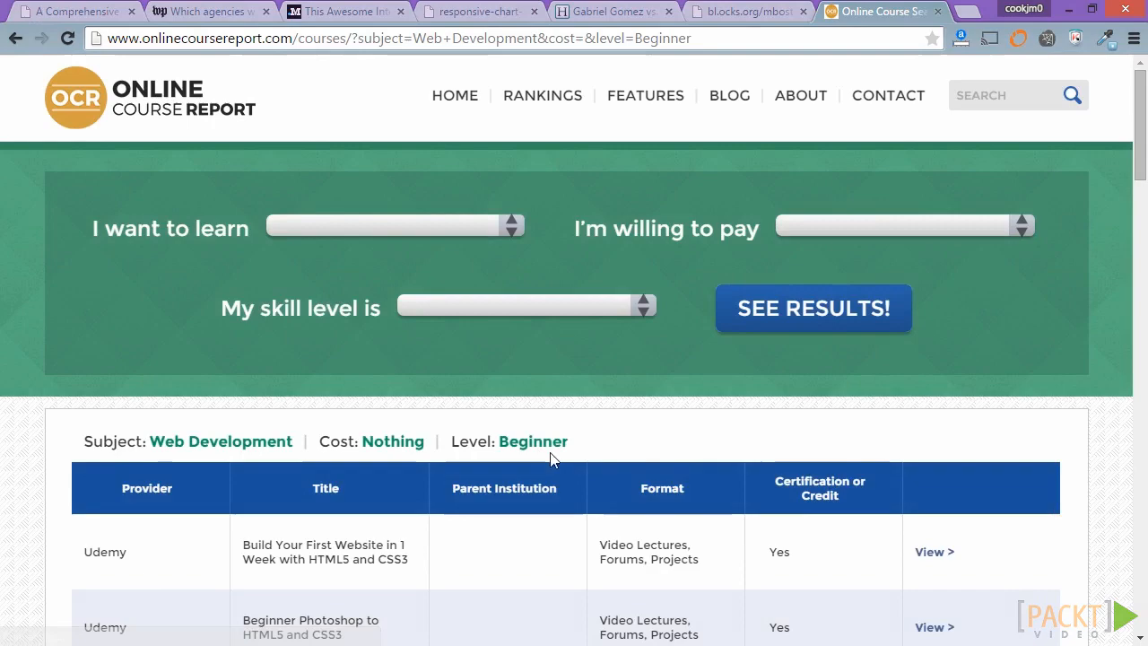
scroll("down", 3)
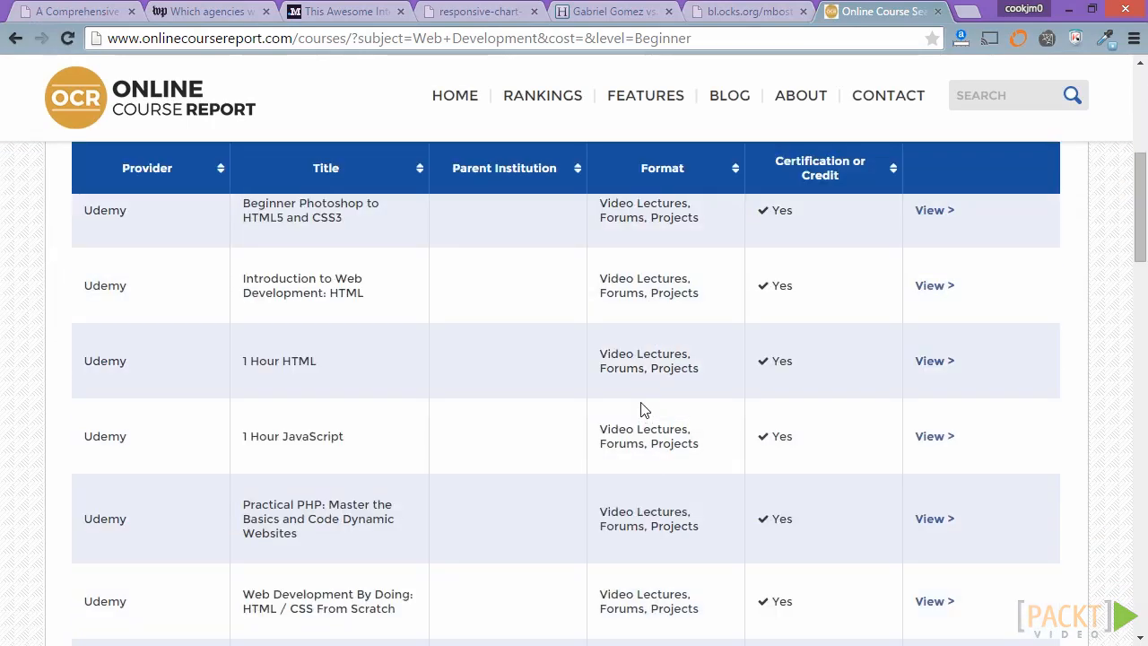
scroll("down", 3)
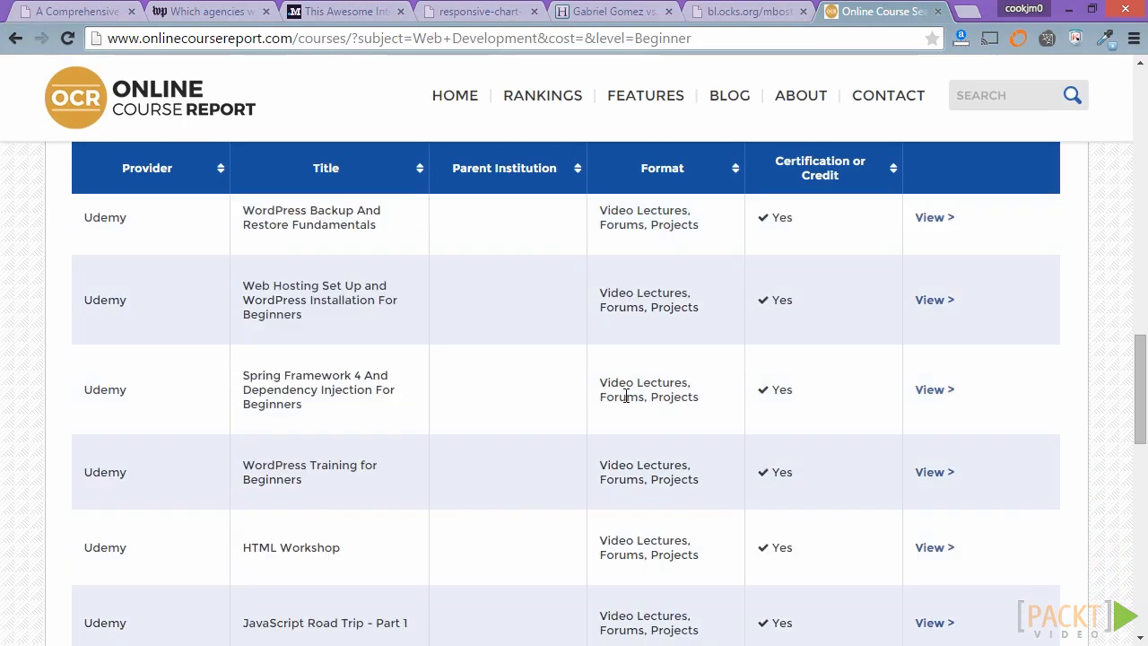
scroll("down", 3)
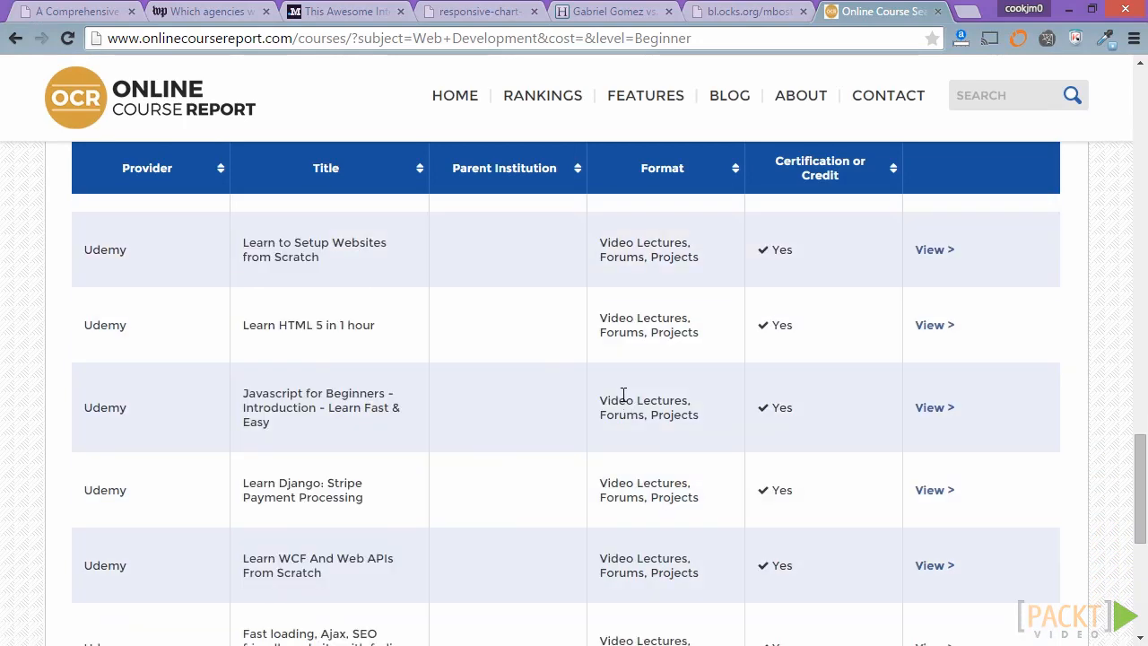
mouse_move(623, 394)
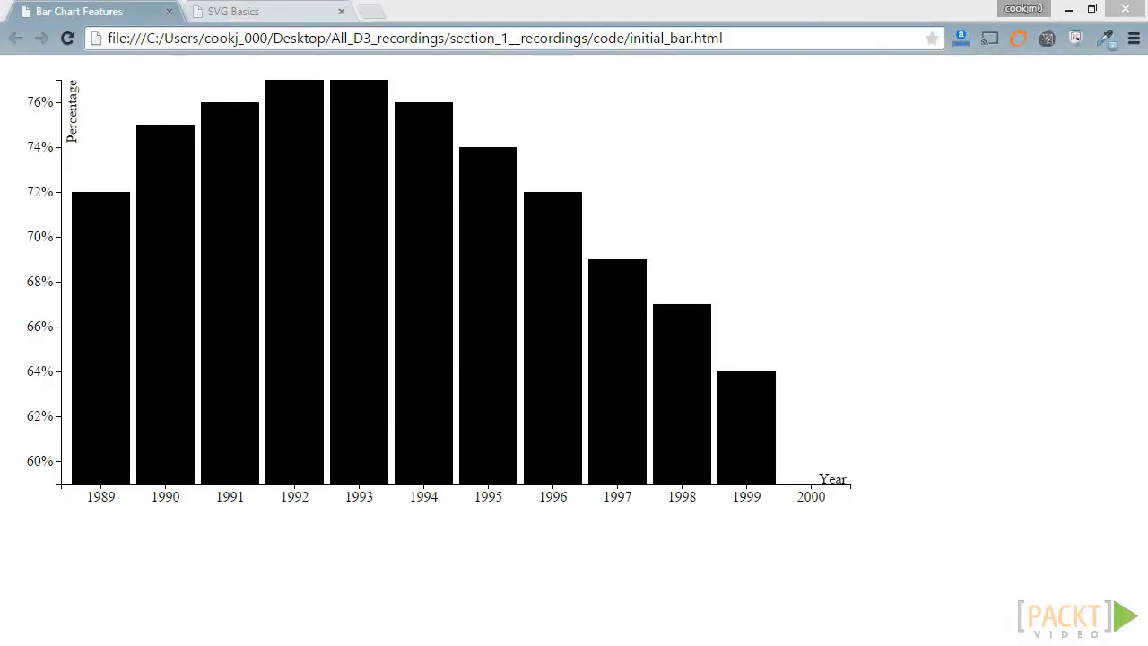
mouse_move(423, 269)
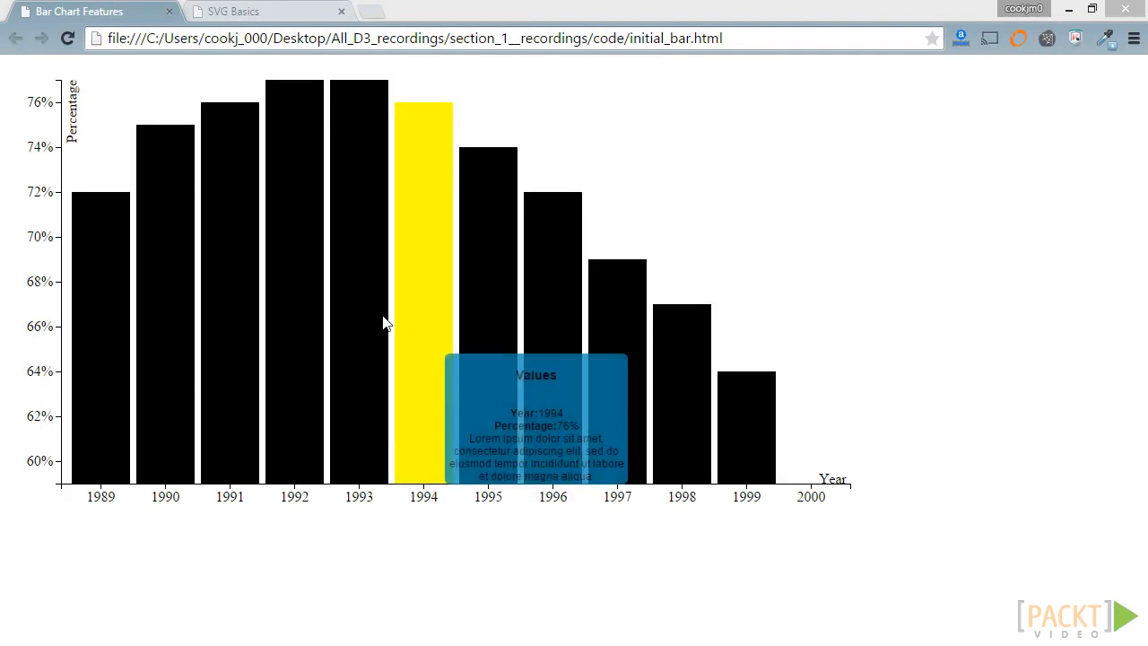
mouse_move(507, 541)
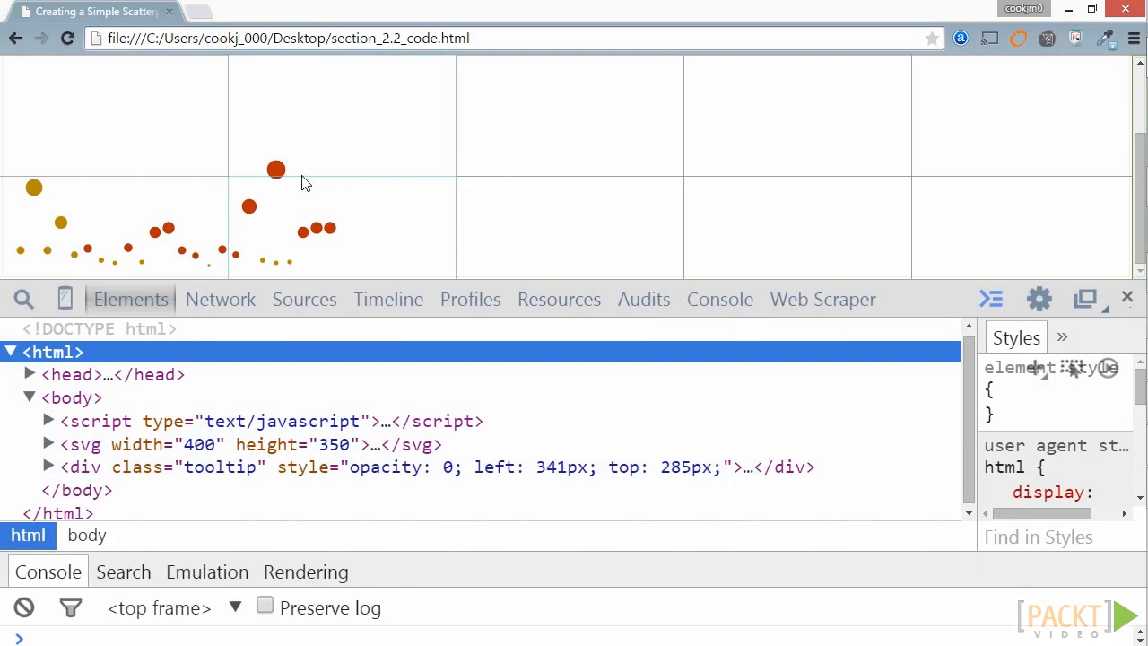
mouse_move(249, 206)
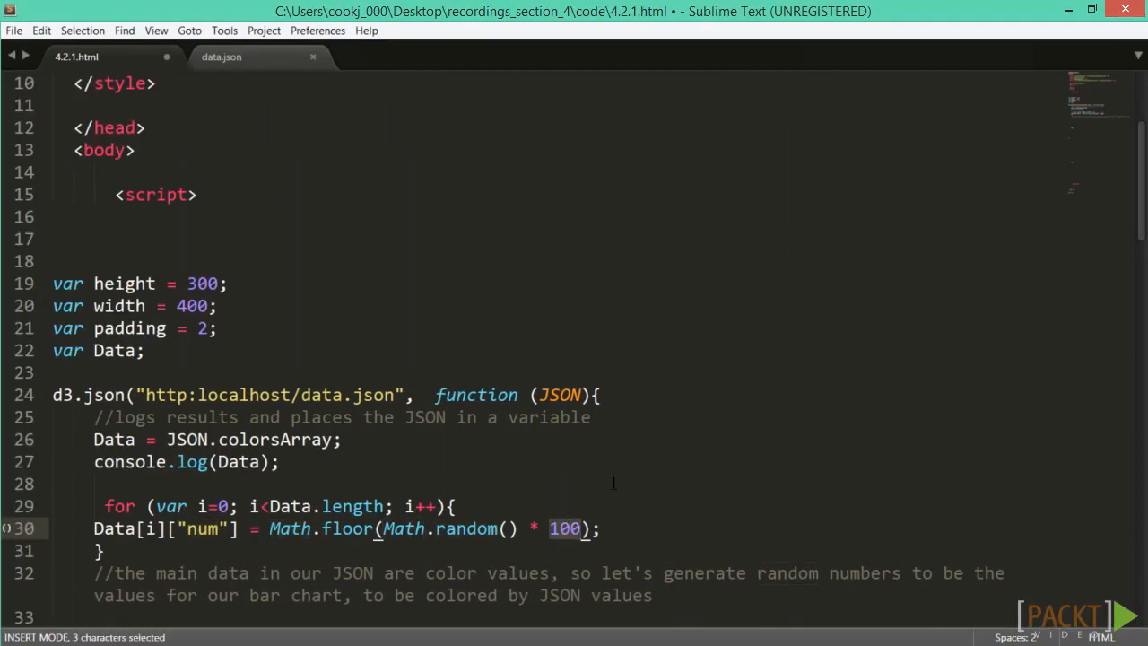
- Scroll 5.1.html to the dblclick handler and select the word 'render'
scroll("down", 3)
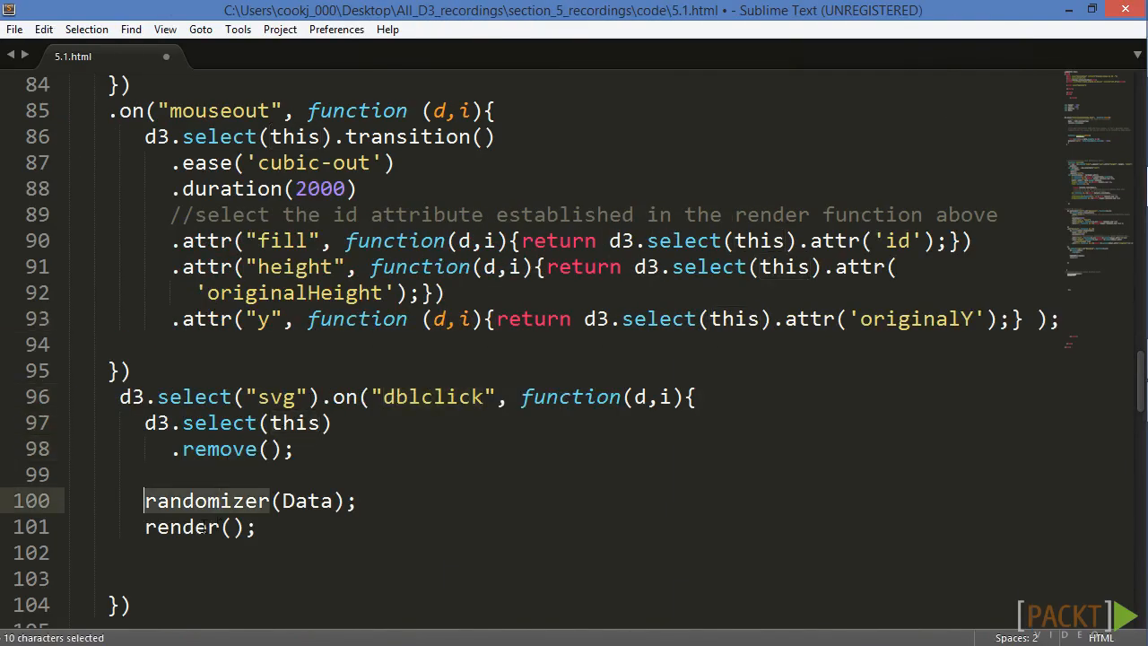
double_click(772, 214)
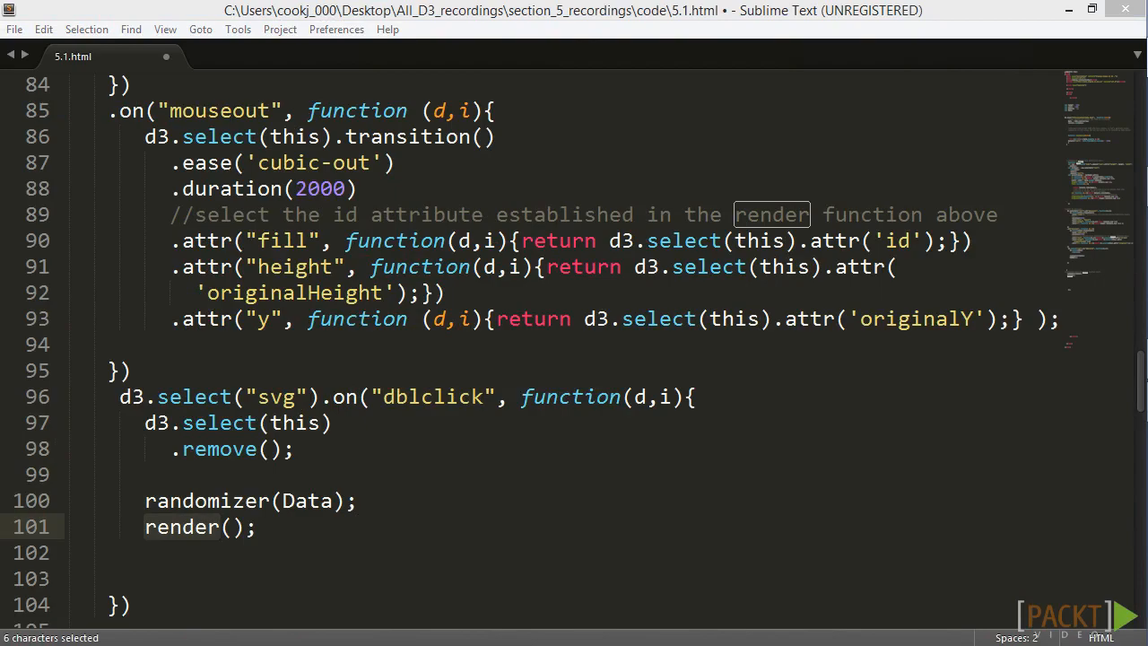